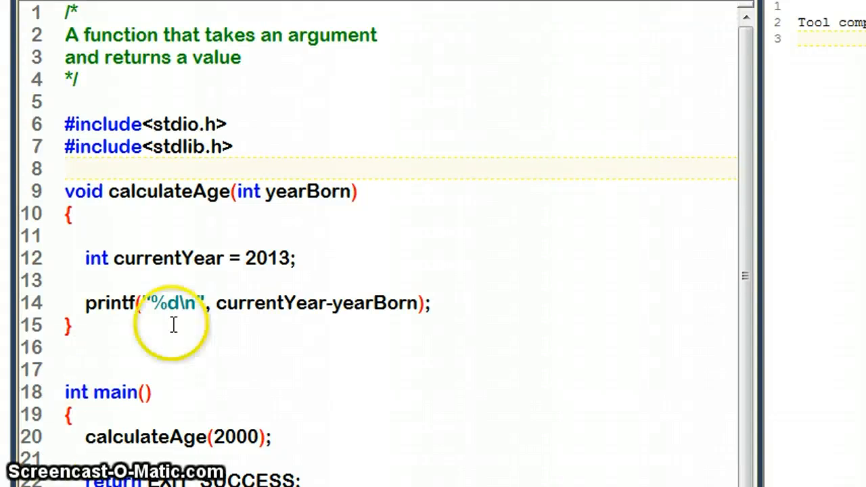
{"action": "mouse_move", "coordinate": [263, 284]}
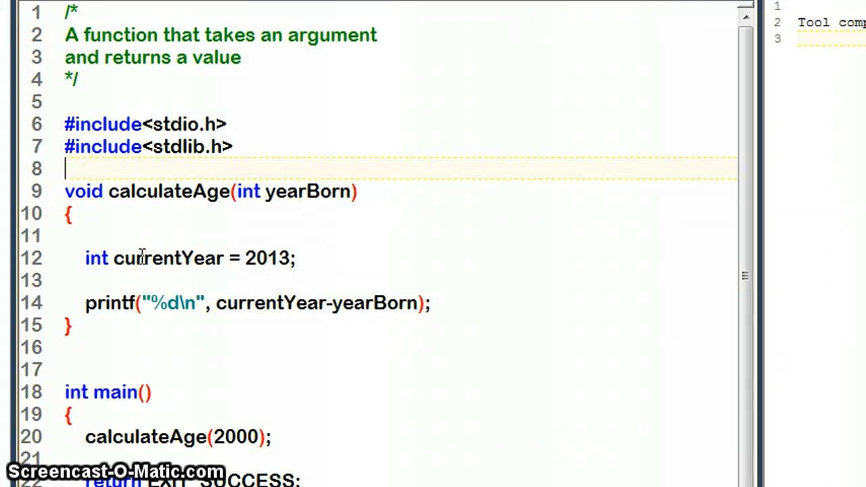
{"action": "mouse_move", "coordinate": [760, 276]}
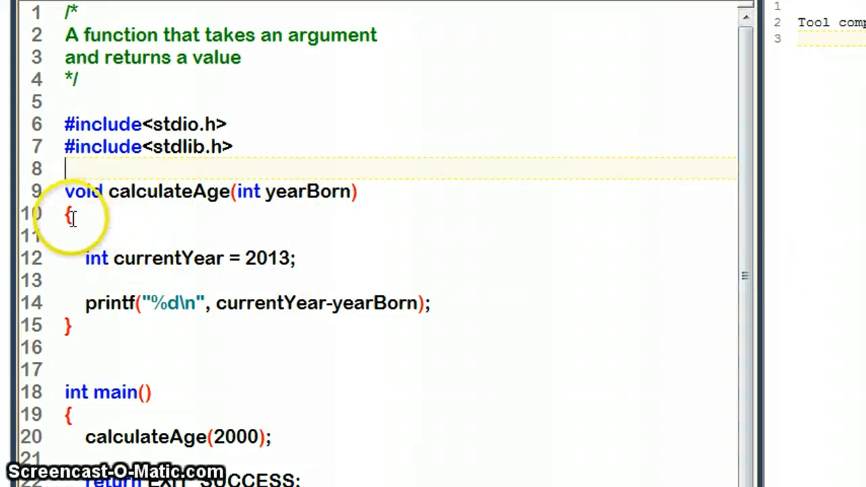
{"action": "mouse_move", "coordinate": [728, 243]}
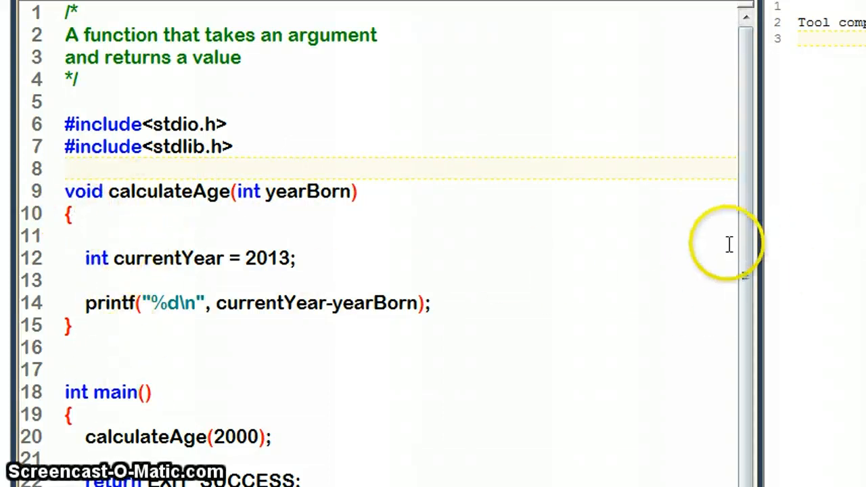
Step: Comment out the printf line inside calculateAge with //
{"action": "scroll", "scroll_direction": "down", "scroll_amount": 3}
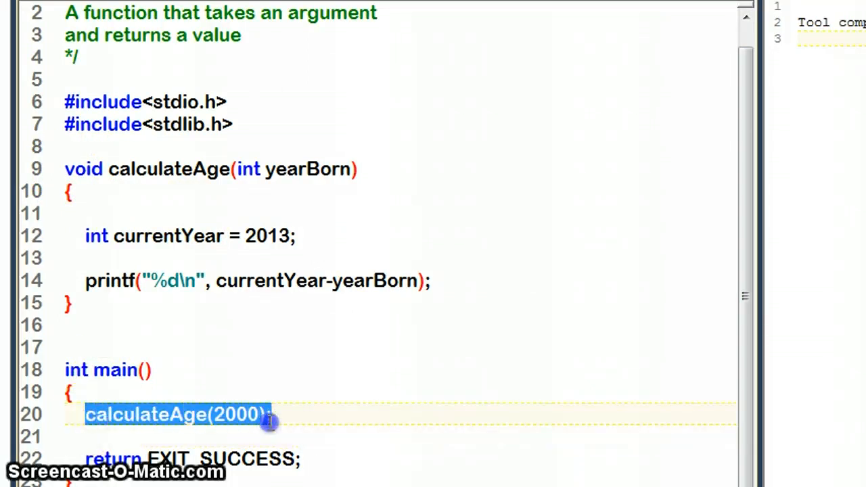
{"action": "left_click", "coordinate": [264, 414]}
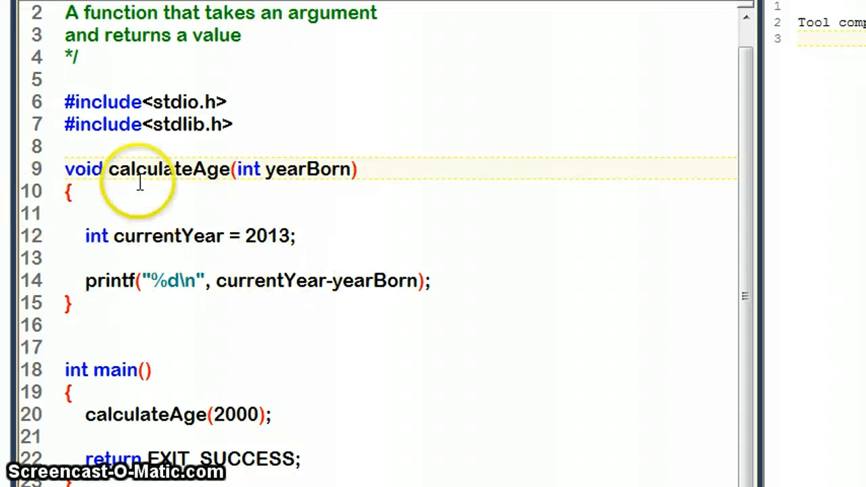
{"action": "mouse_move", "coordinate": [200, 228]}
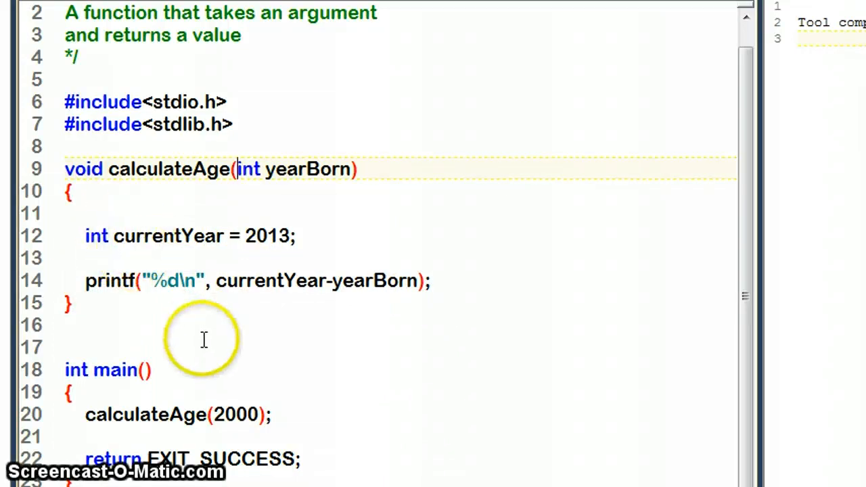
{"action": "mouse_move", "coordinate": [102, 280]}
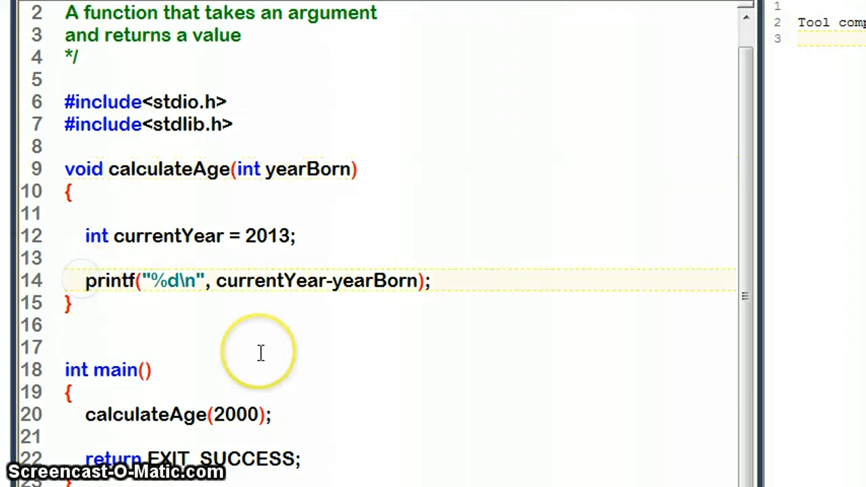
{"action": "type", "text": "//"}
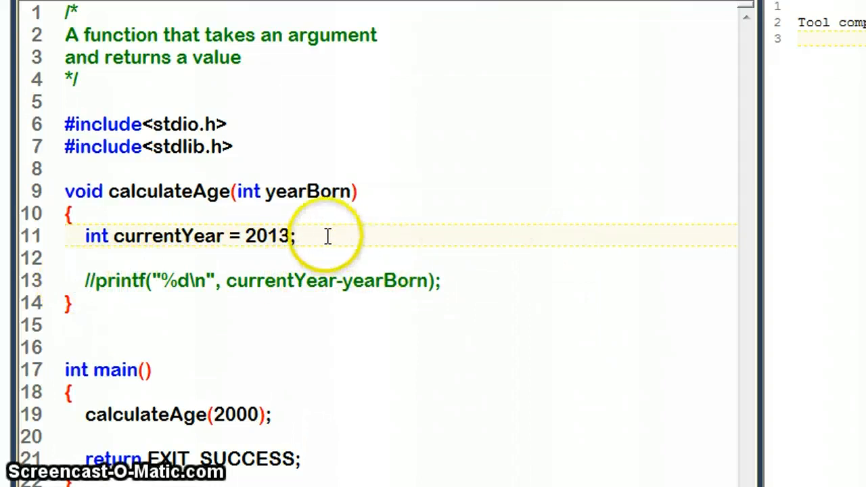
Step: Write return currentYear-yearBorn; on a new line above the commented printf
{"action": "left_click", "coordinate": [372, 259]}
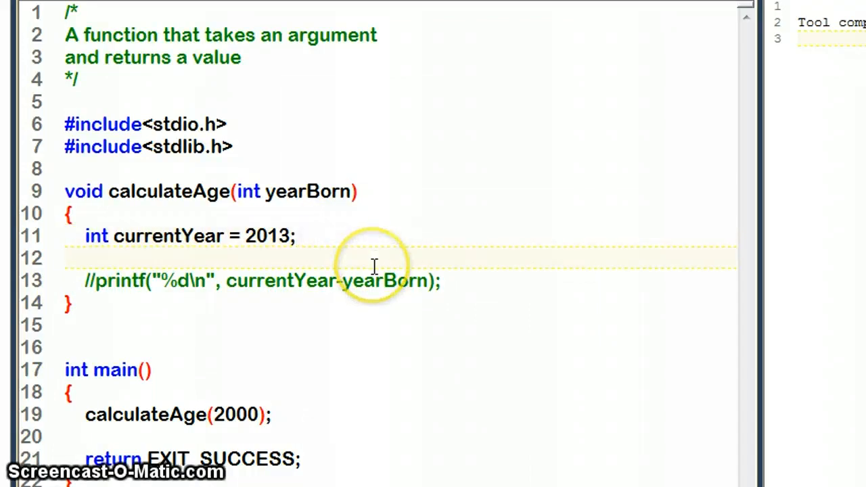
{"action": "type", "text": "ret"}
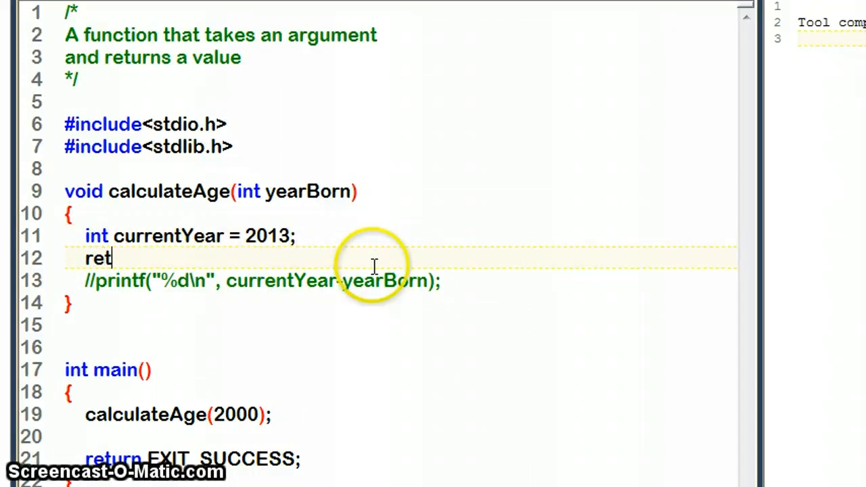
{"action": "type", "text": "urn"}
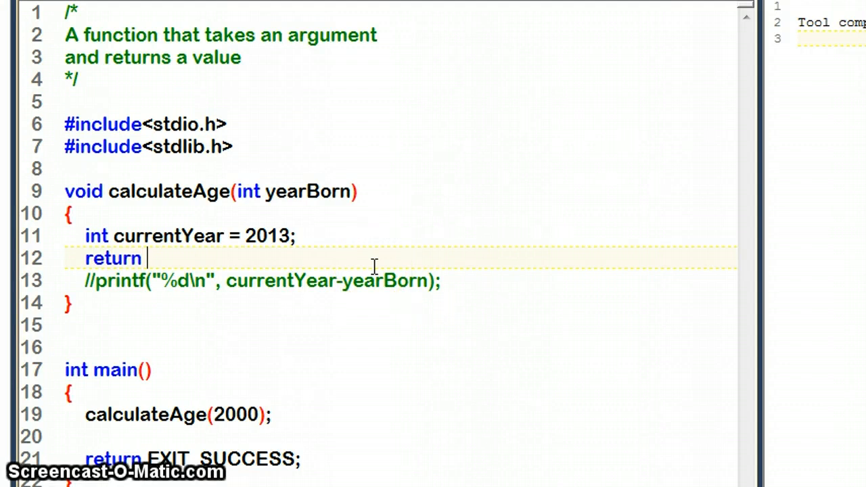
{"action": "mouse_move", "coordinate": [227, 271]}
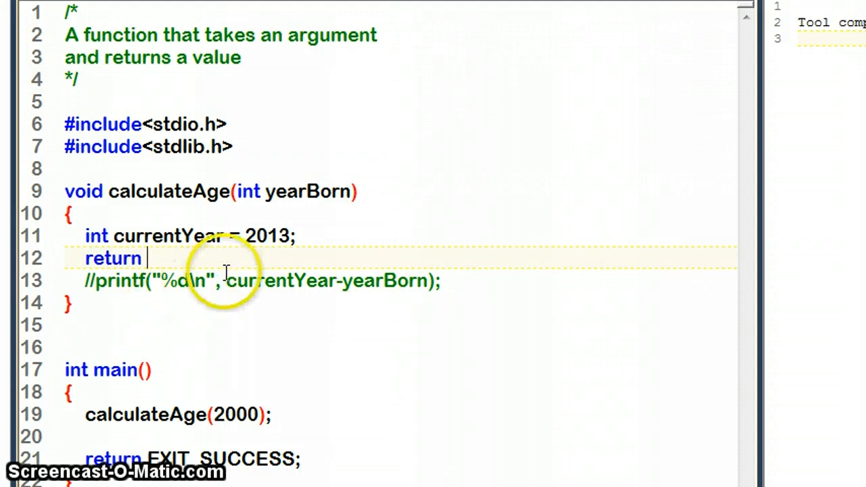
{"action": "mouse_move", "coordinate": [426, 373]}
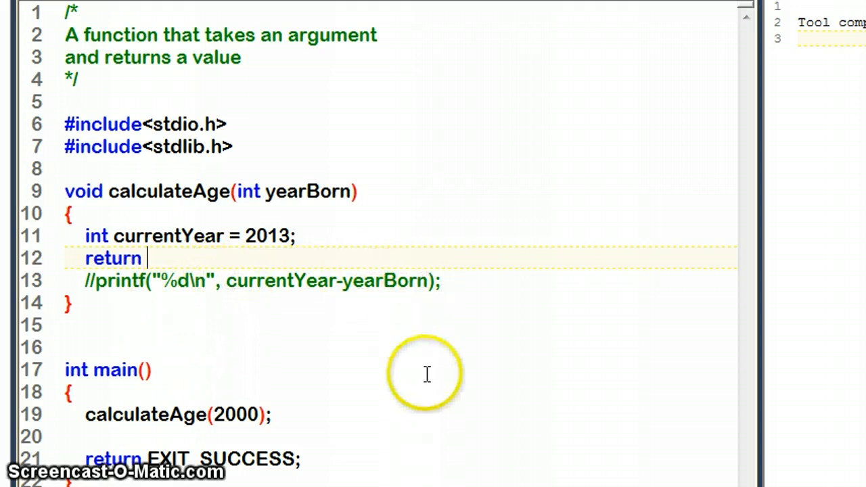
{"action": "type", "text": "cur"}
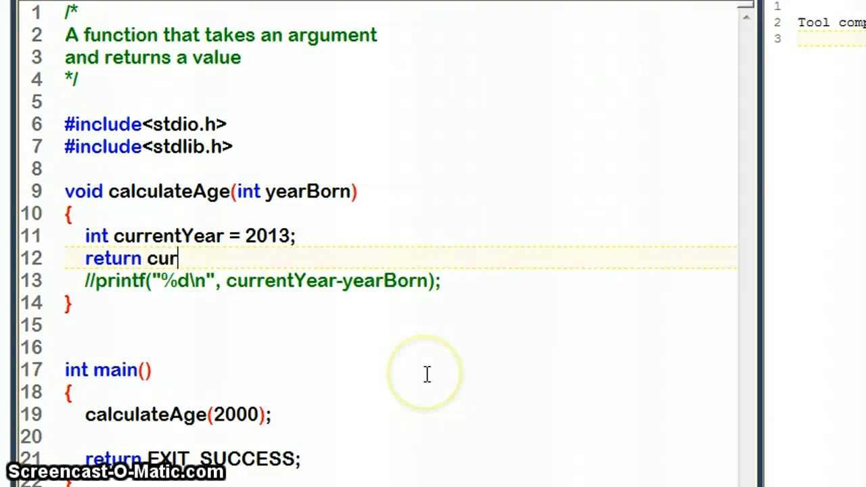
{"action": "type", "text": "ren"}
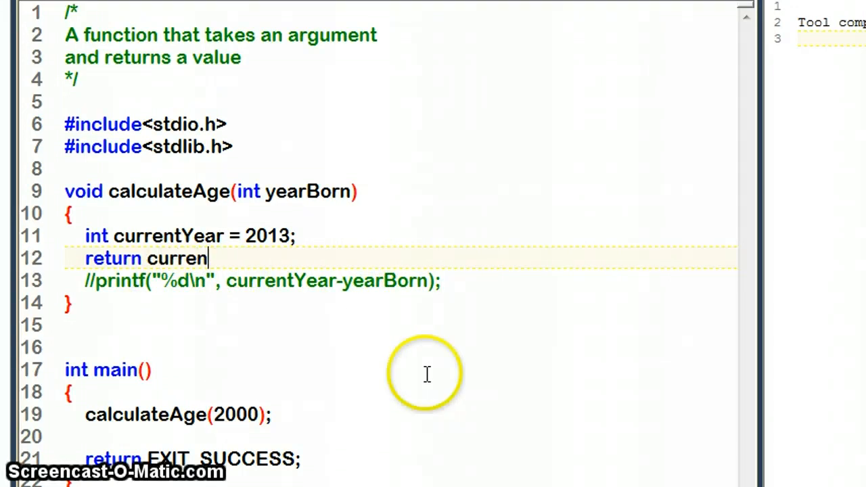
{"action": "type", "text": "tYea"}
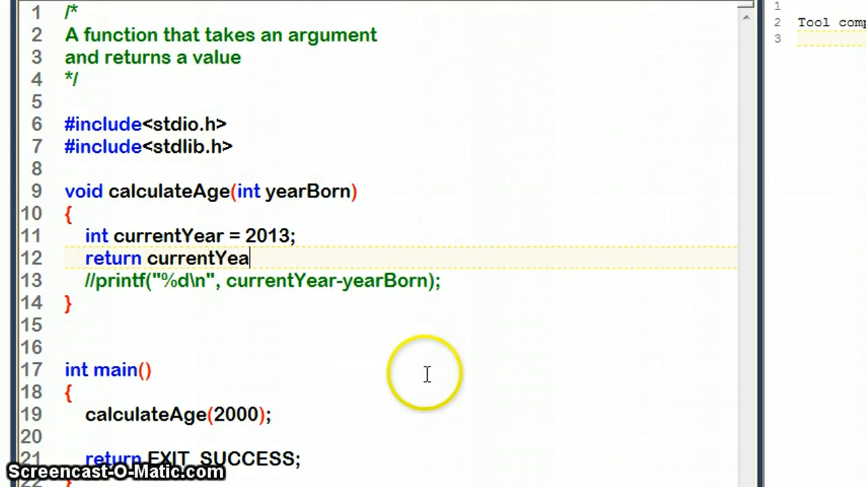
{"action": "type", "text": "-y"}
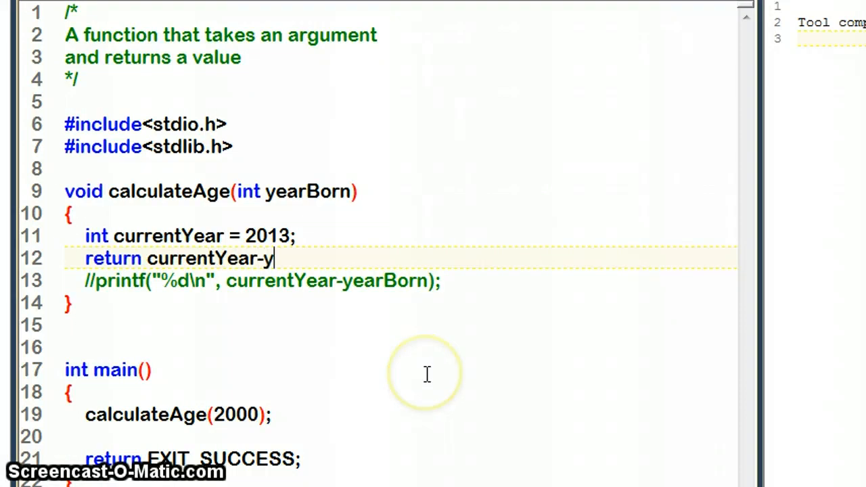
{"action": "type", "text": "e"}
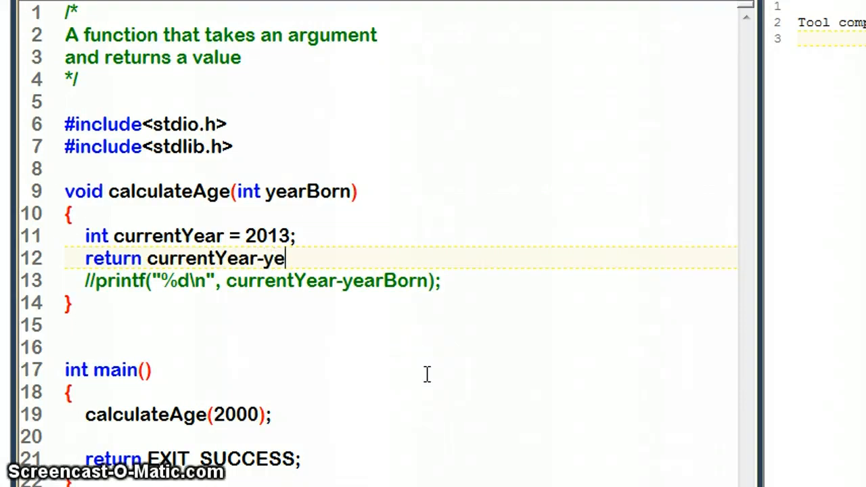
{"action": "type", "text": "arBo"}
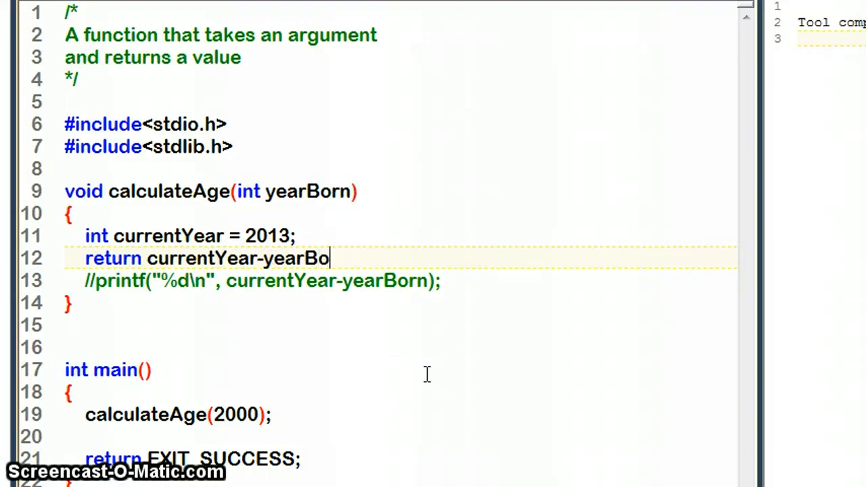
{"action": "type", "text": "rn;"}
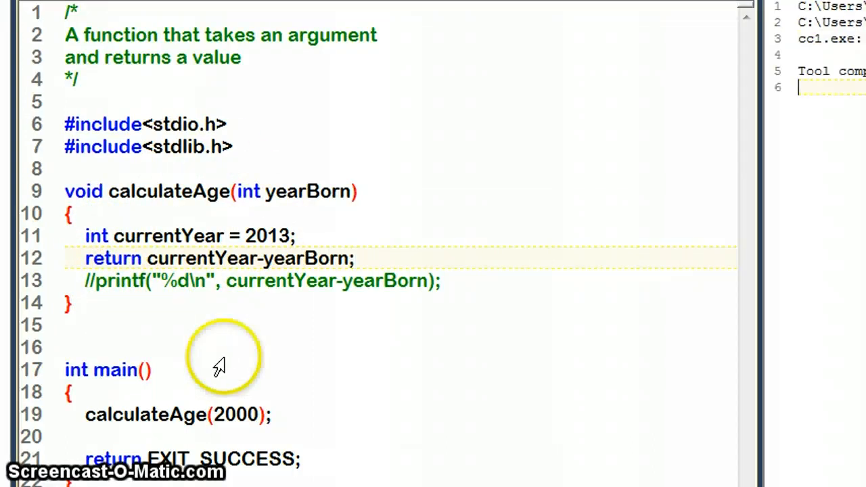
{"action": "mouse_move", "coordinate": [220, 365]}
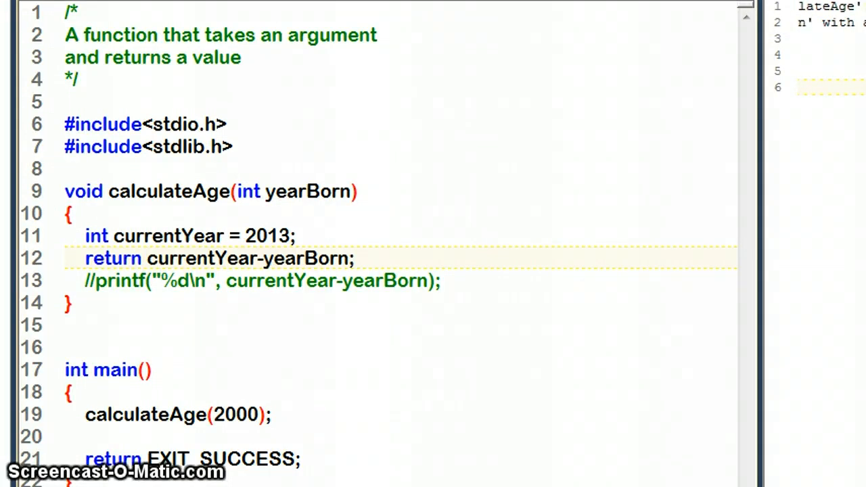
{"action": "double_click", "coordinate": [113, 258]}
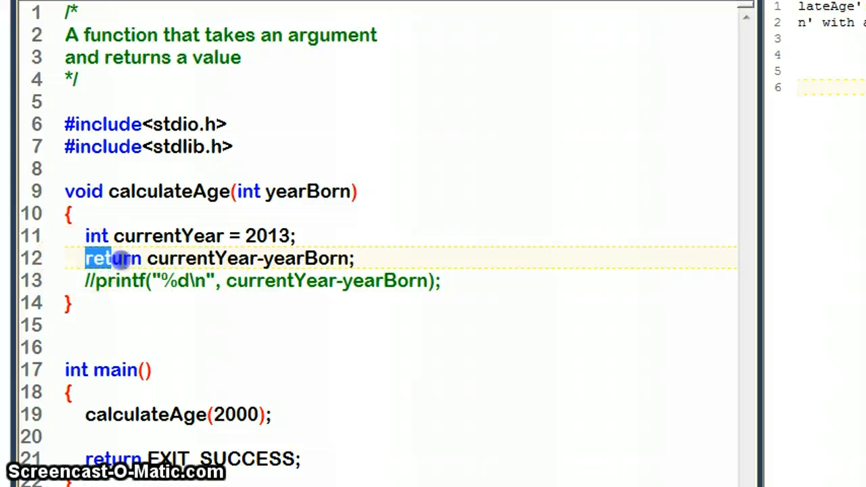
{"action": "left_click", "coordinate": [74, 191]}
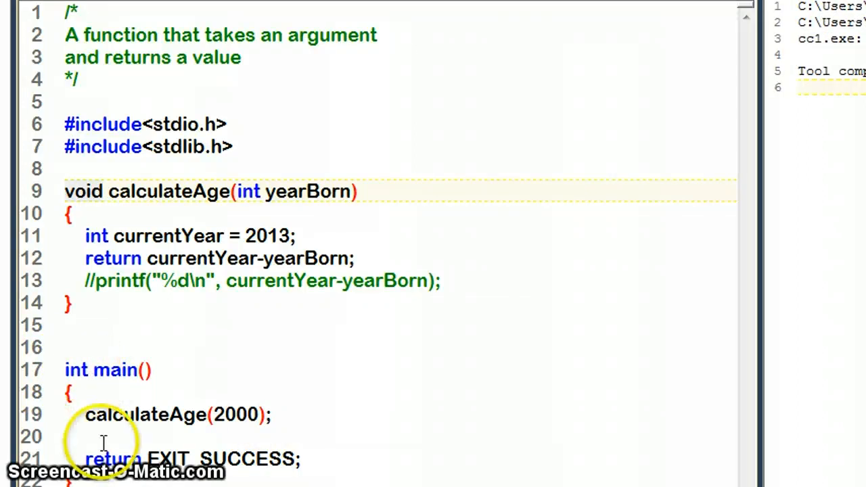
{"action": "left_click", "coordinate": [88, 371]}
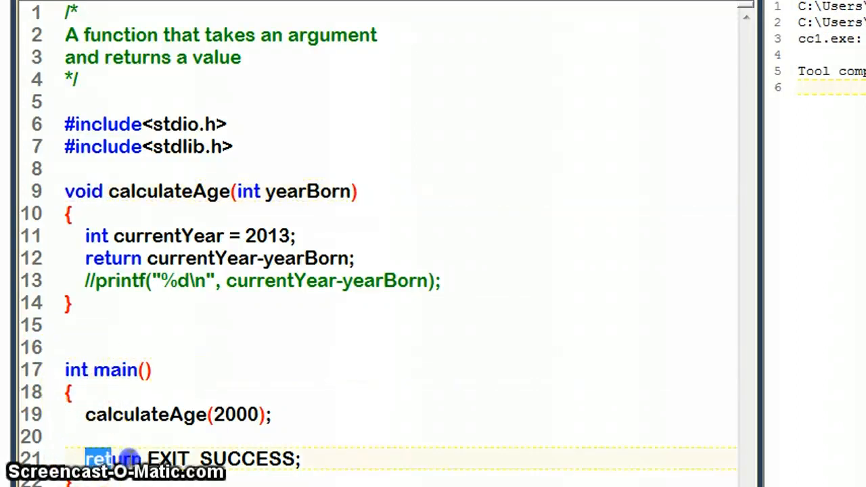
{"action": "left_click", "coordinate": [135, 459]}
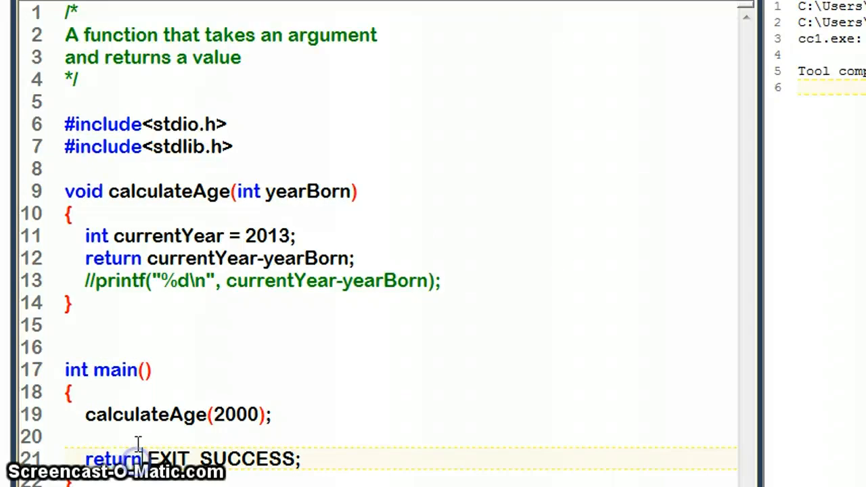
Step: Change calculateAge's return type from void to int
{"action": "double_click", "coordinate": [113, 257]}
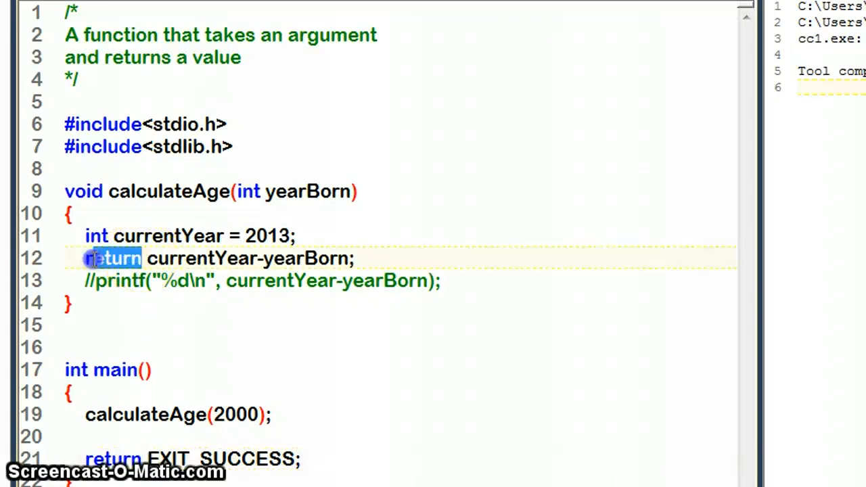
{"action": "left_click", "coordinate": [81, 191]}
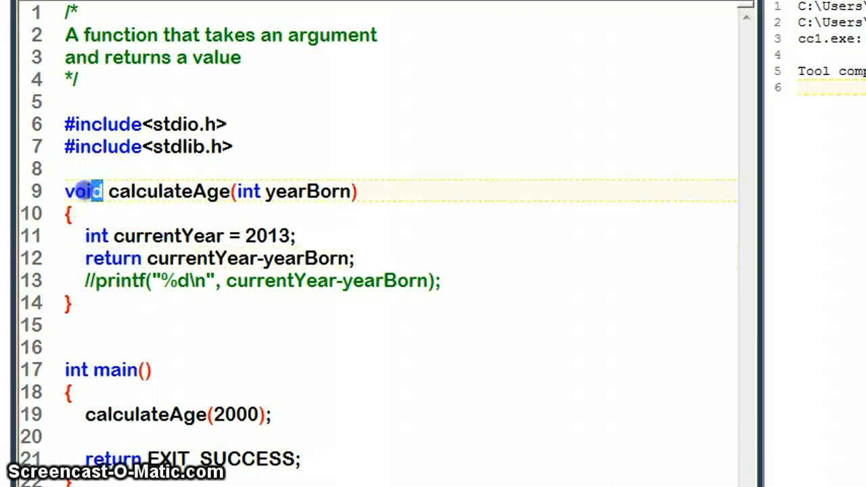
{"action": "type", "text": "int"}
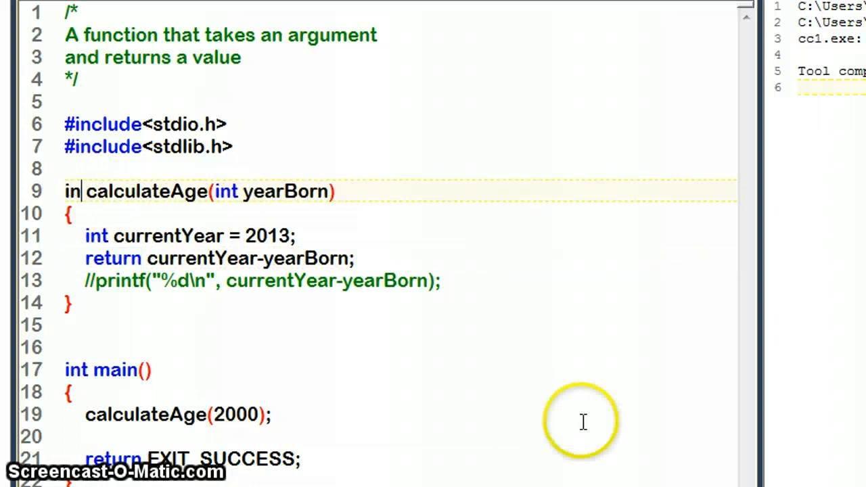
{"action": "type", "text": "t"}
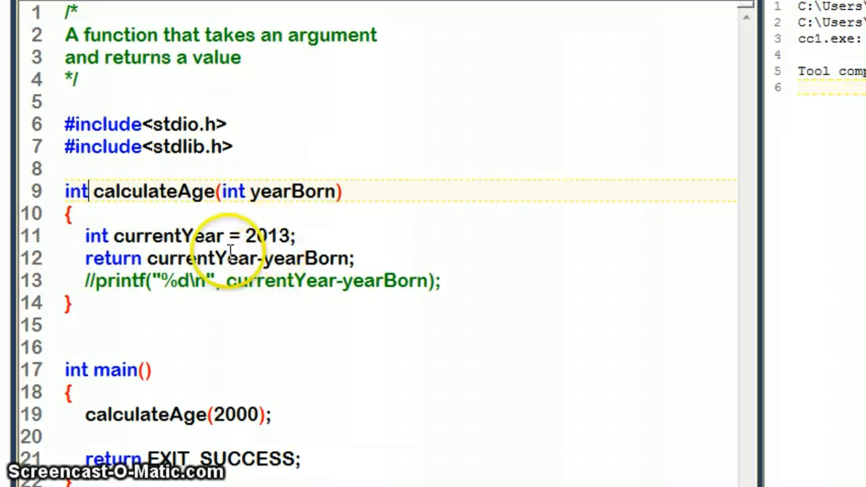
Step: Highlight 2013, the yearBorn parameter and the returned expression currentYear-yearBorn
{"action": "double_click", "coordinate": [267, 236]}
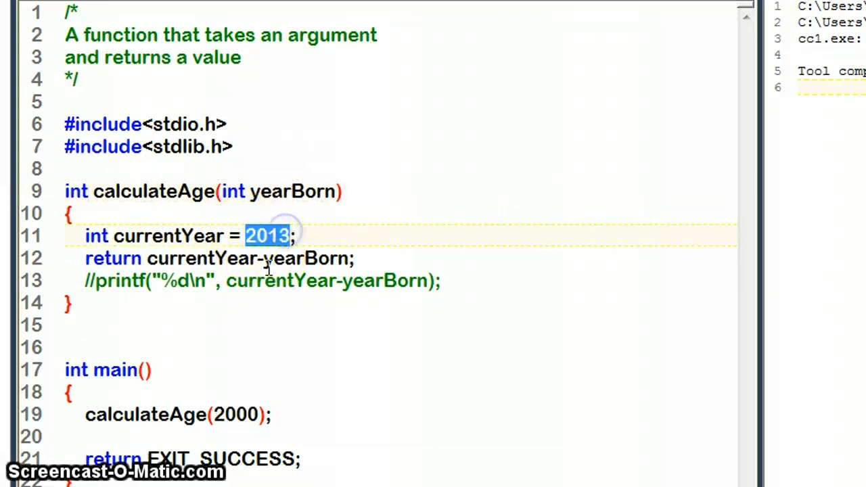
{"action": "double_click", "coordinate": [298, 257]}
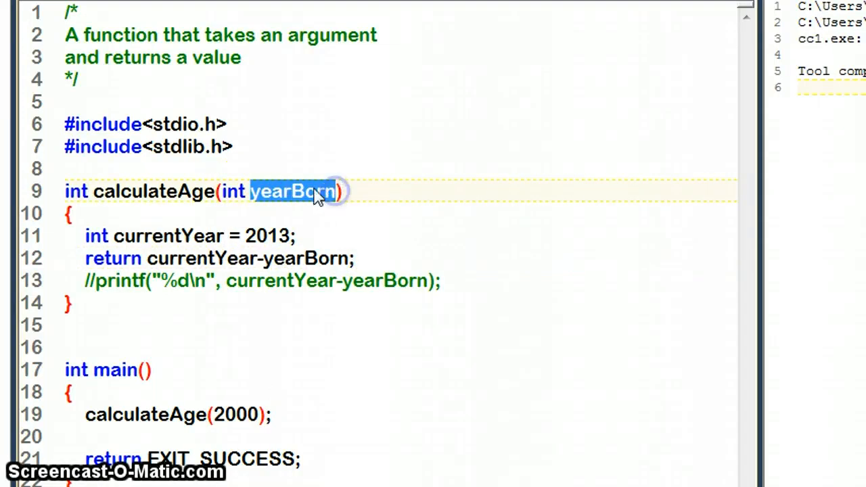
{"action": "double_click", "coordinate": [203, 257]}
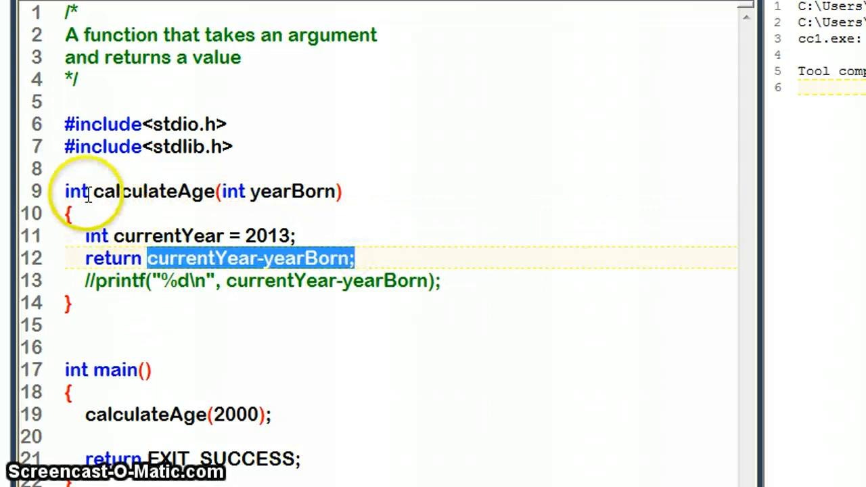
{"action": "mouse_move", "coordinate": [88, 192]}
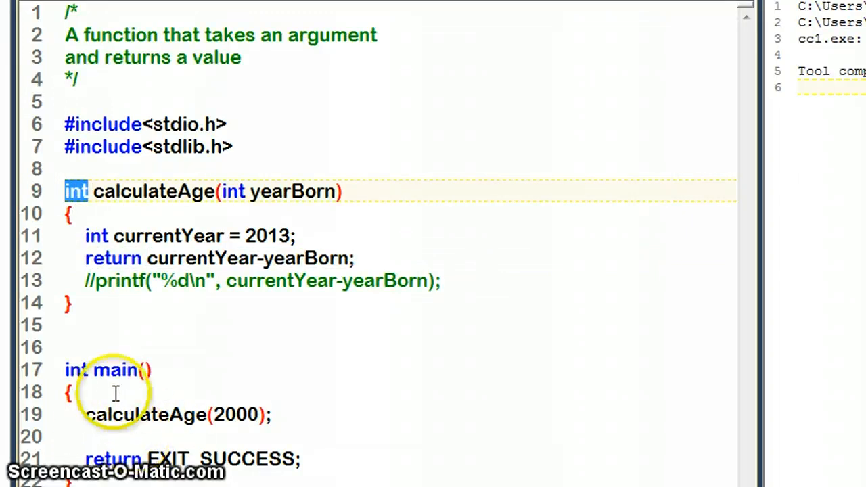
Step: Run the program, then start int age = in main to hold calculateAge's result
{"action": "left_click", "coordinate": [136, 414]}
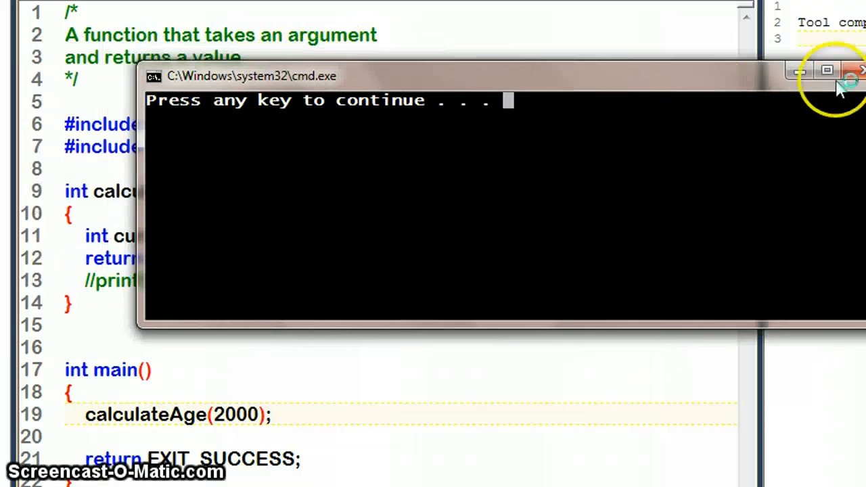
{"action": "left_click", "coordinate": [861, 71]}
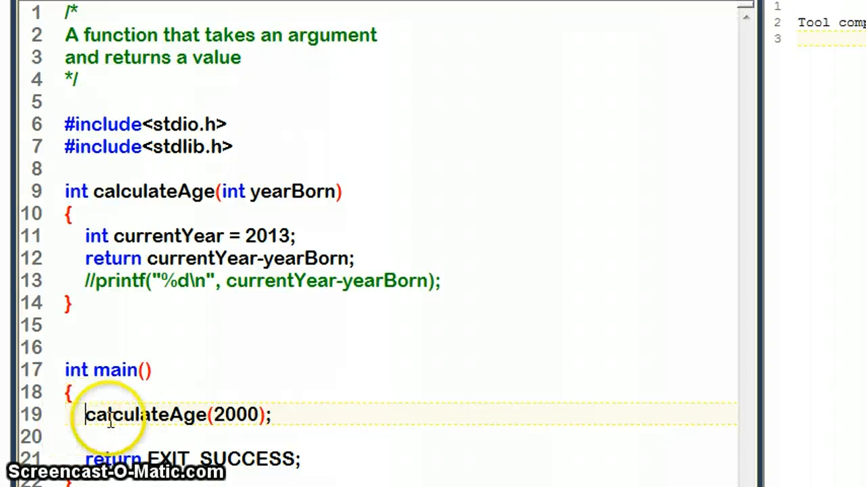
{"action": "type", "text": "int"}
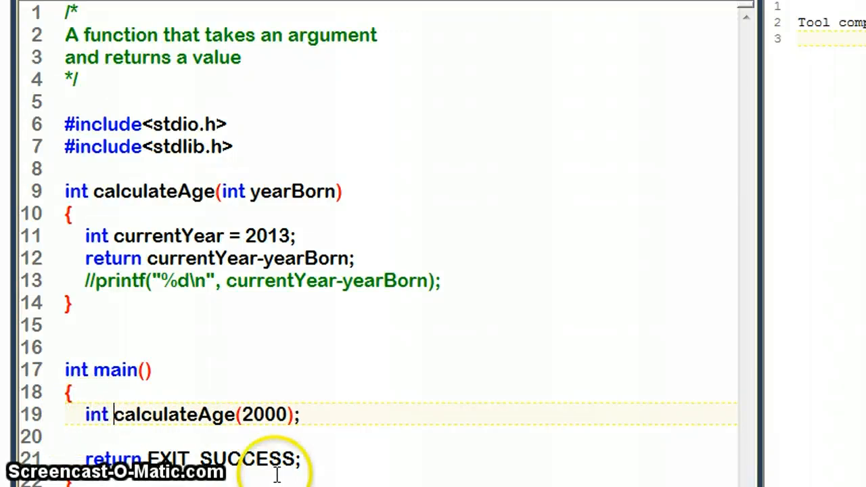
{"action": "type", "text": "age"}
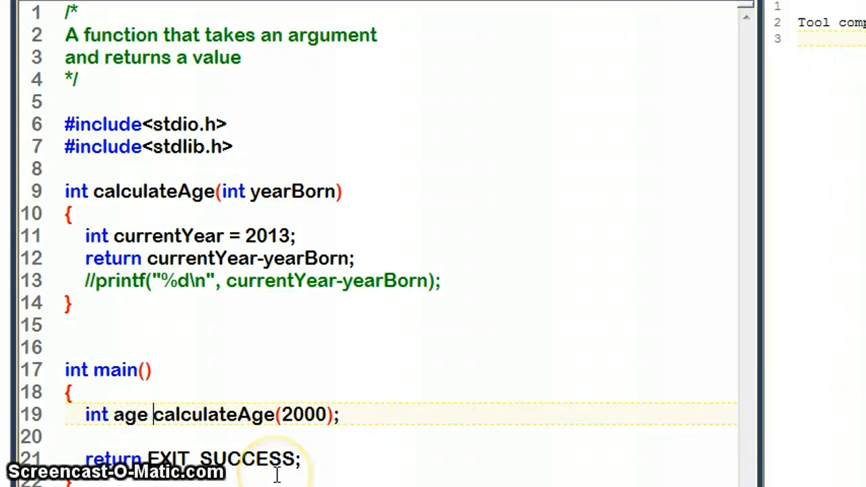
{"action": "type", "text": "="}
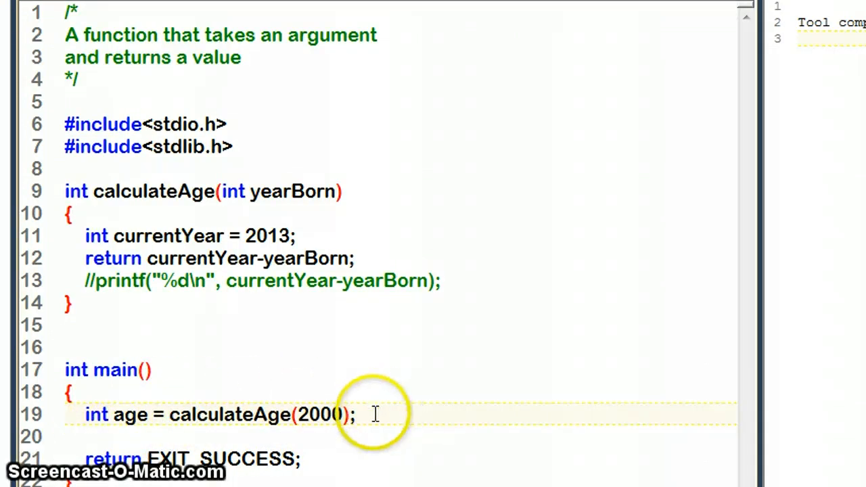
Step: Write printf("%d,\n", age); to print the stored age
{"action": "type", "text": "p"}
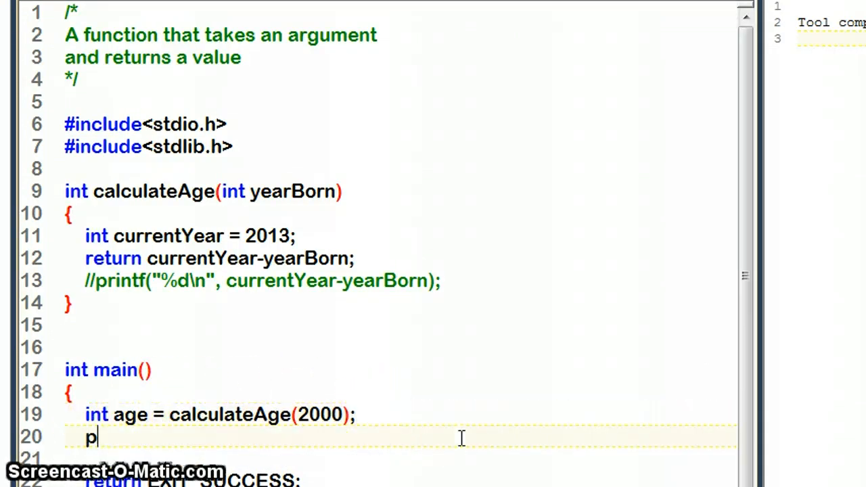
{"action": "type", "text": "rintf"}
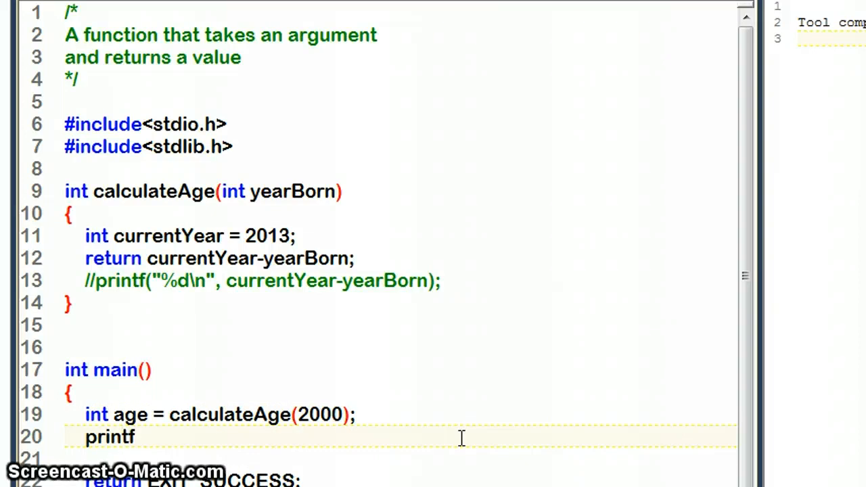
{"action": "type", "text": "();"}
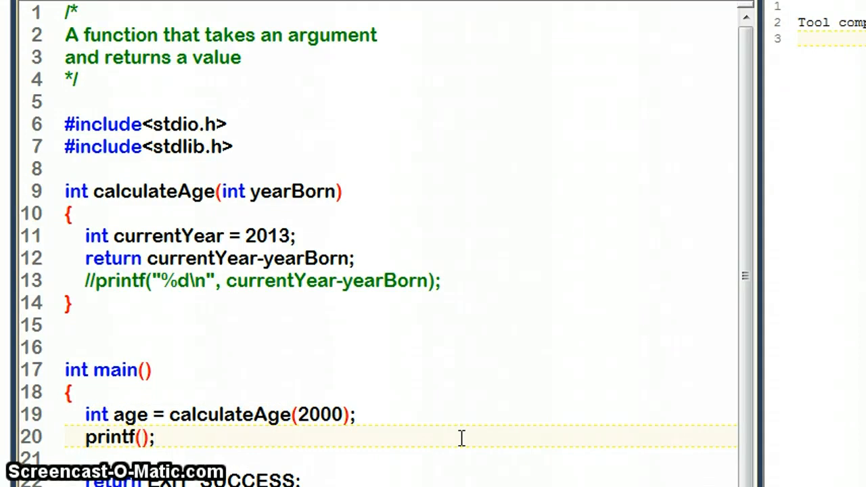
{"action": "type", "text": "\"\""}
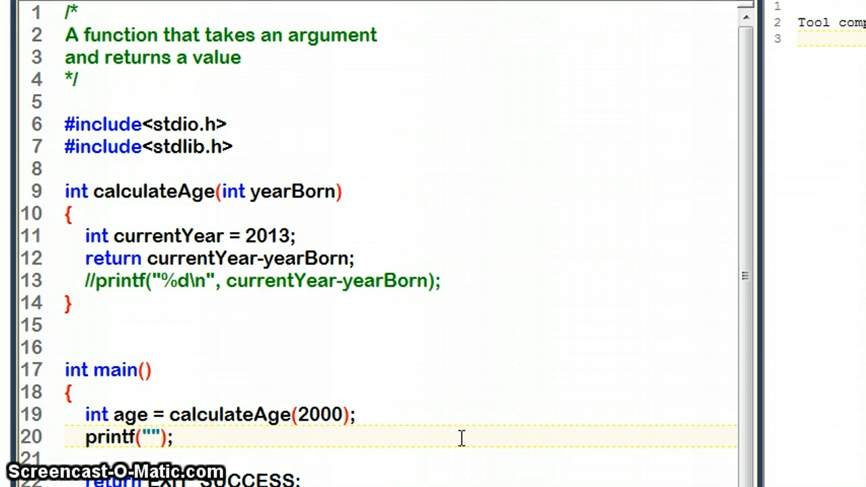
{"action": "type", "text": "%d"}
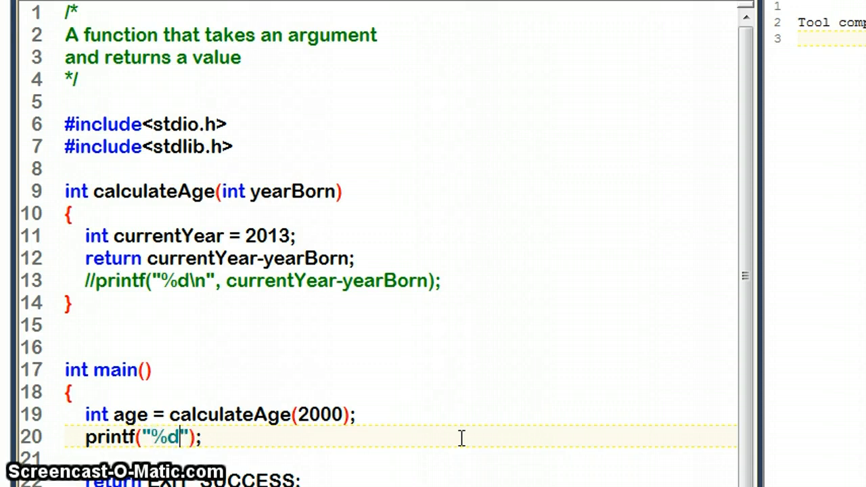
{"action": "type", "text": ","}
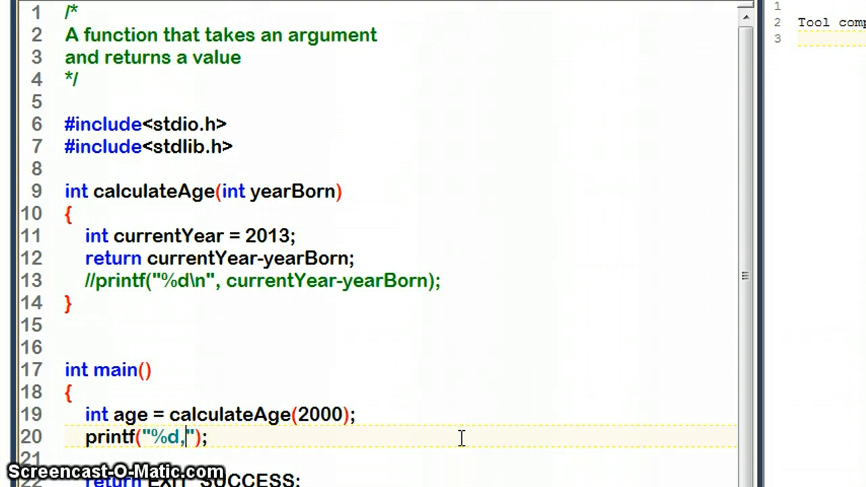
{"action": "type", "text": "\\n"}
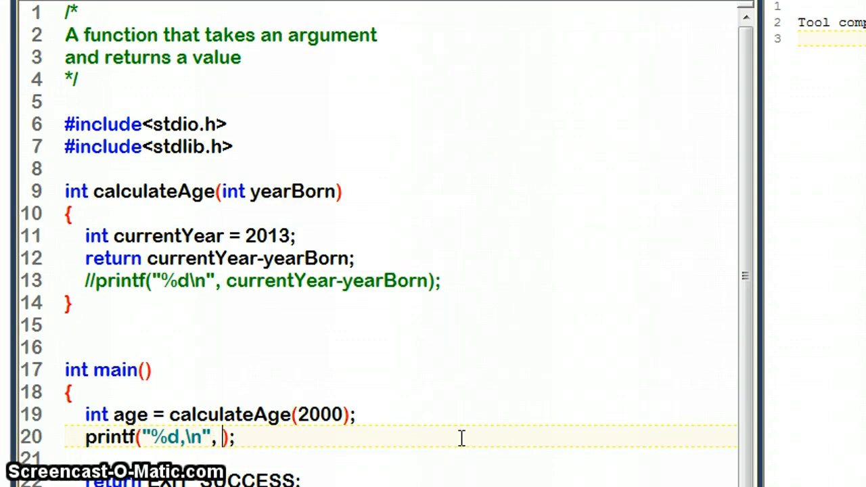
{"action": "type", "text": "age"}
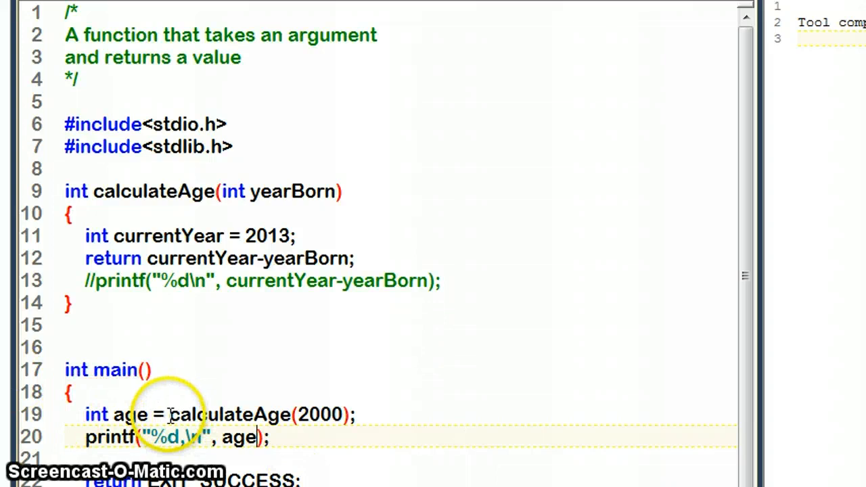
{"action": "left_click_drag", "start_coordinate": [169, 414], "coordinate": [349, 414]}
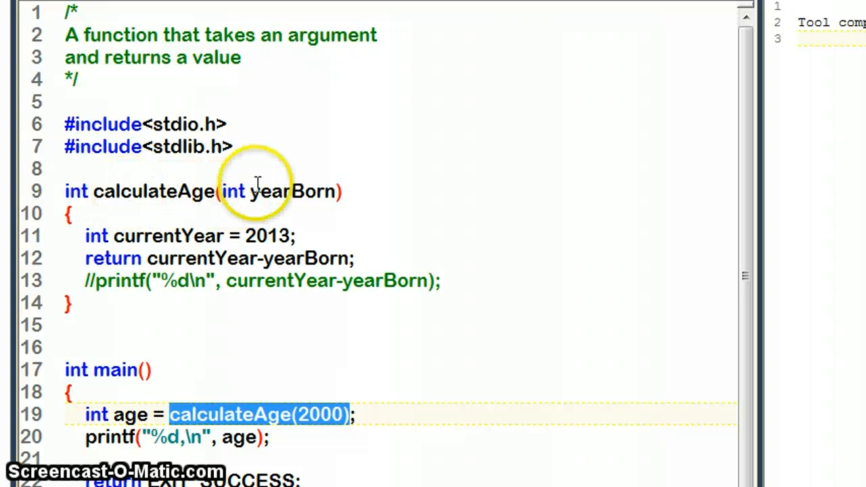
{"action": "mouse_move", "coordinate": [111, 257]}
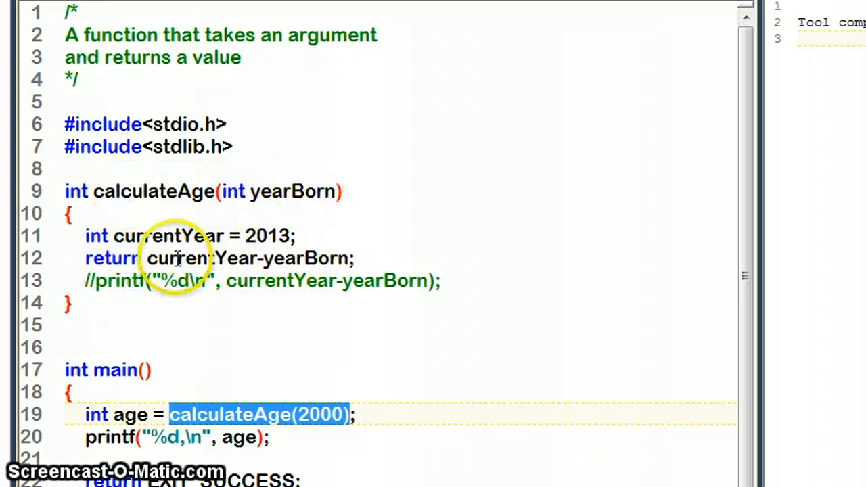
{"action": "mouse_move", "coordinate": [129, 414]}
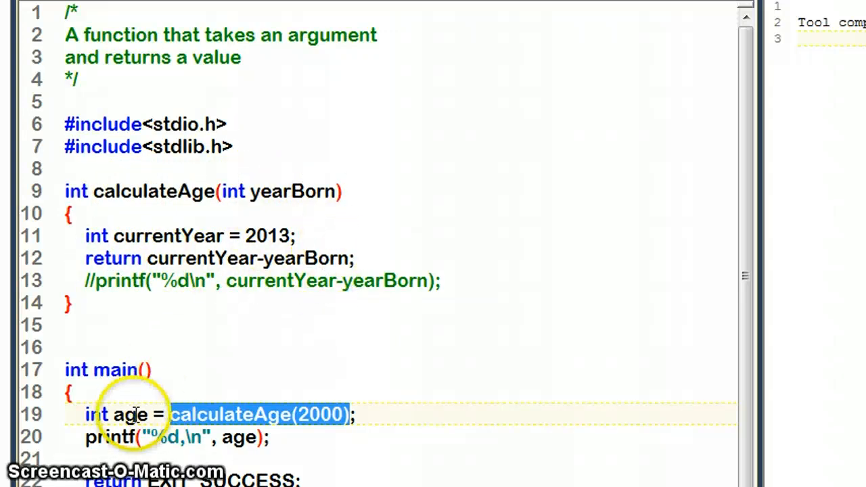
{"action": "double_click", "coordinate": [130, 414]}
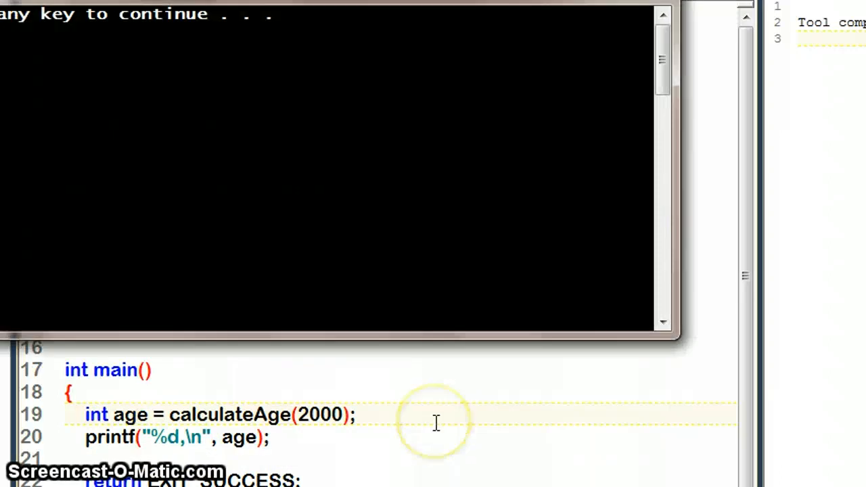
{"action": "mouse_move", "coordinate": [690, 11]}
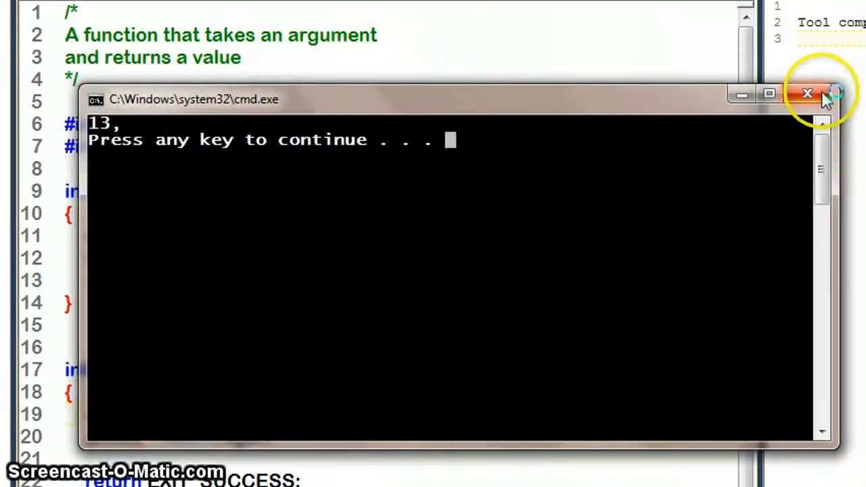
{"action": "left_click", "coordinate": [806, 92]}
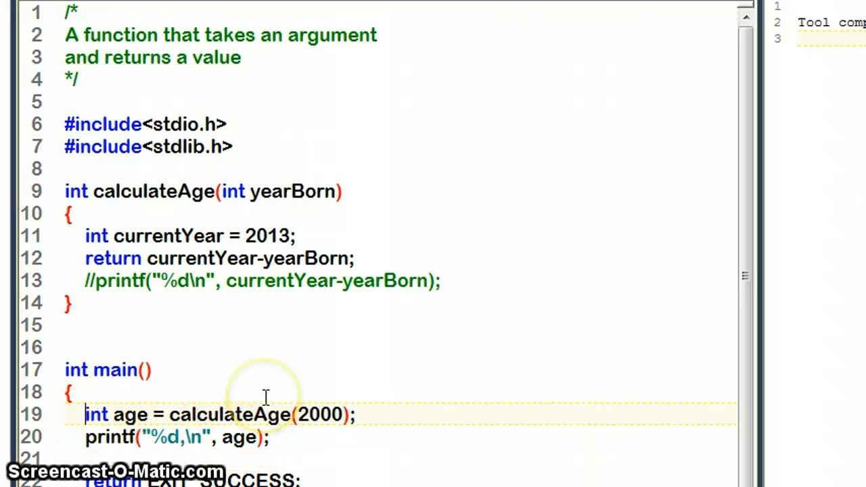
Step: Comment out the age line and start replacing printf's age argument
{"action": "type", "text": "//"}
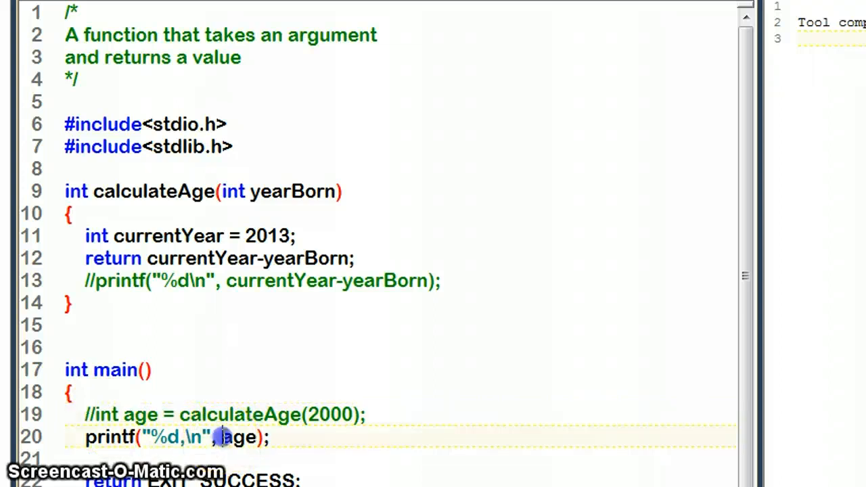
{"action": "double_click", "coordinate": [238, 437]}
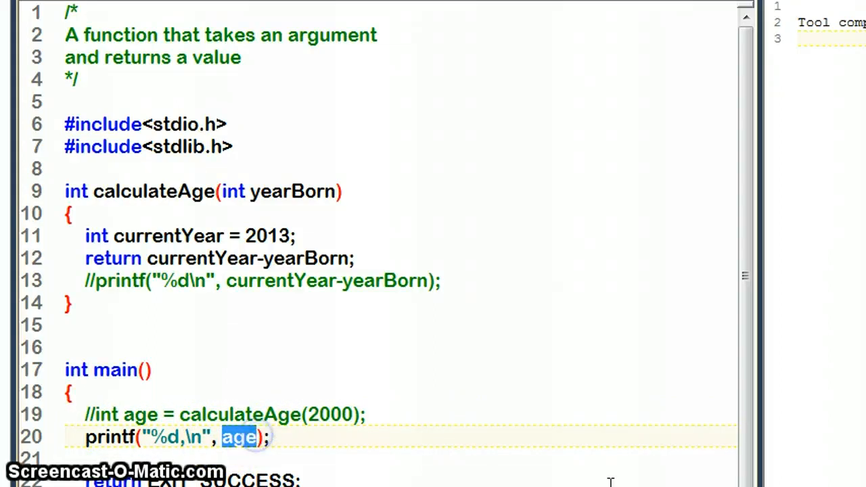
{"action": "type", "text": "ca"}
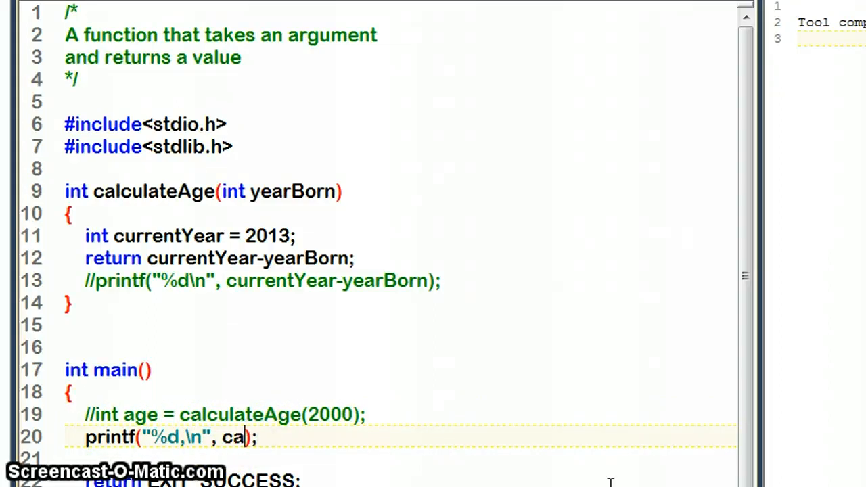
{"action": "type", "text": "lcute"}
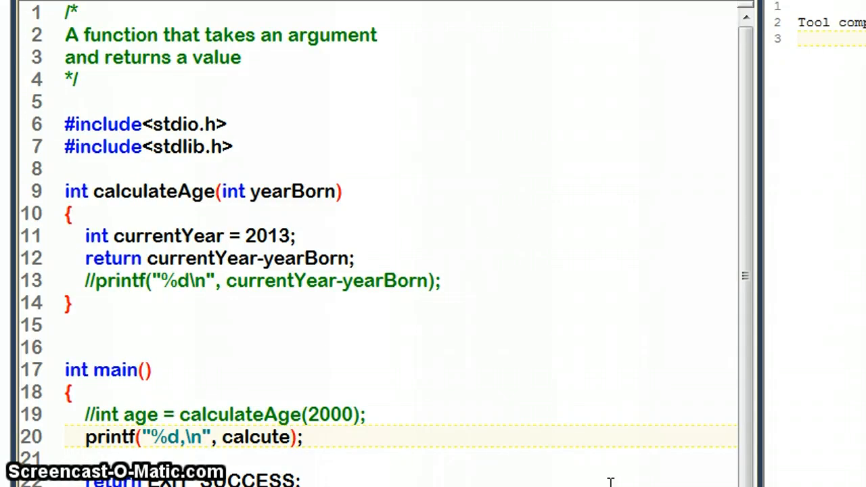
Step: Make printf call calculateAge(1000) directly as its argument
{"action": "key", "text": "BackSpace"}
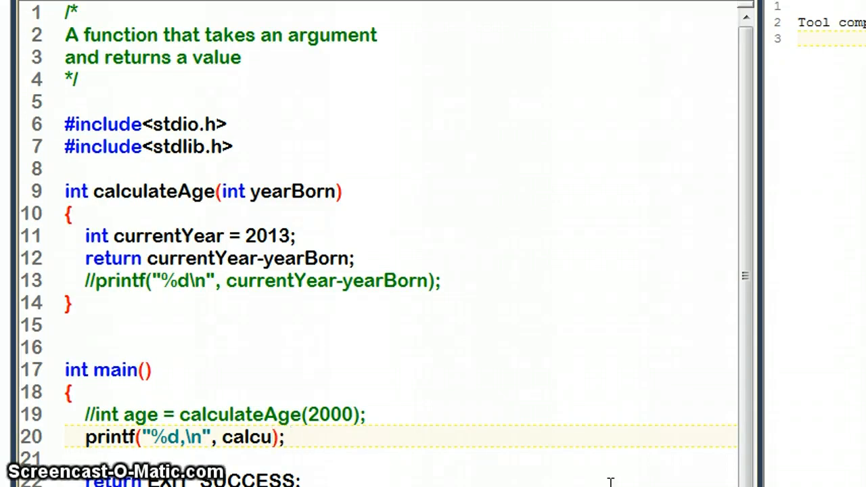
{"action": "type", "text": "at"}
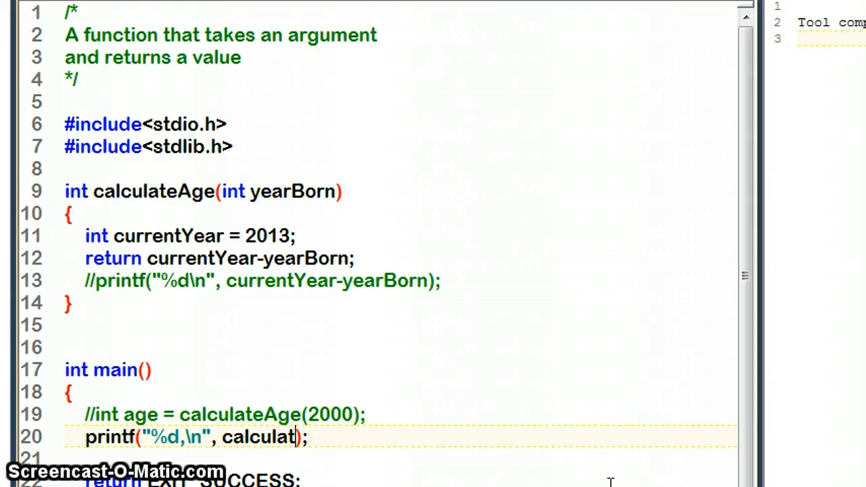
{"action": "type", "text": "eAge"}
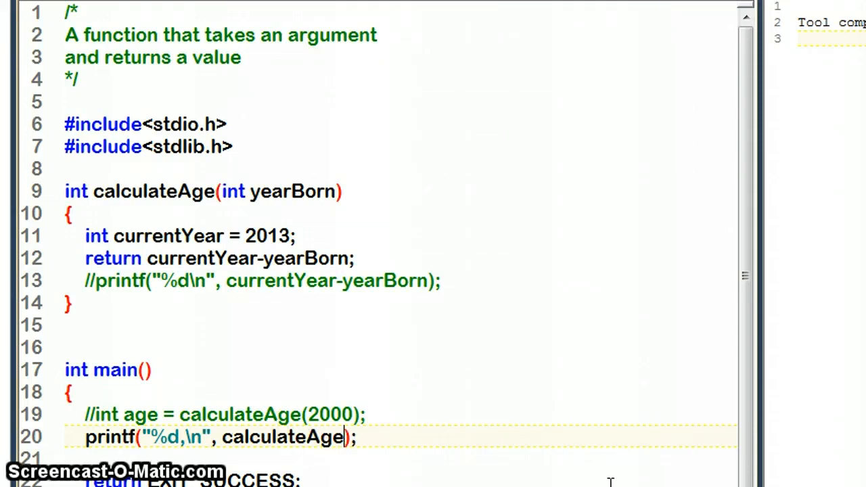
{"action": "type", "text": "("}
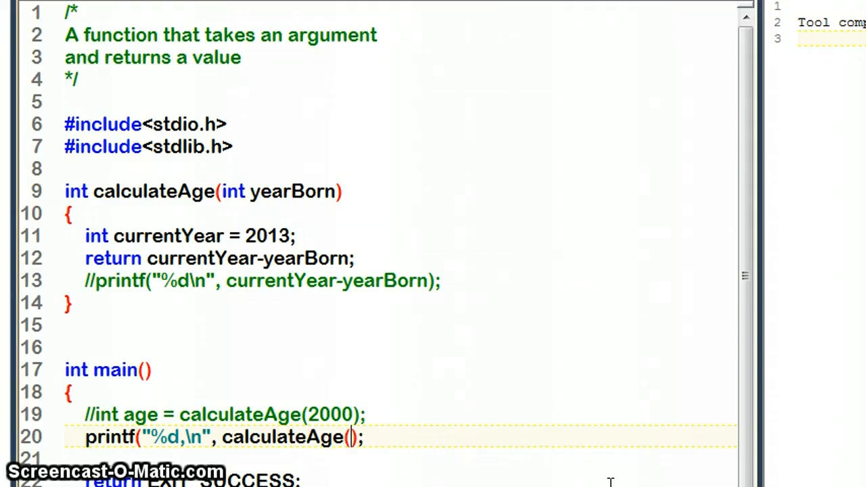
{"action": "type", "text": "1000"}
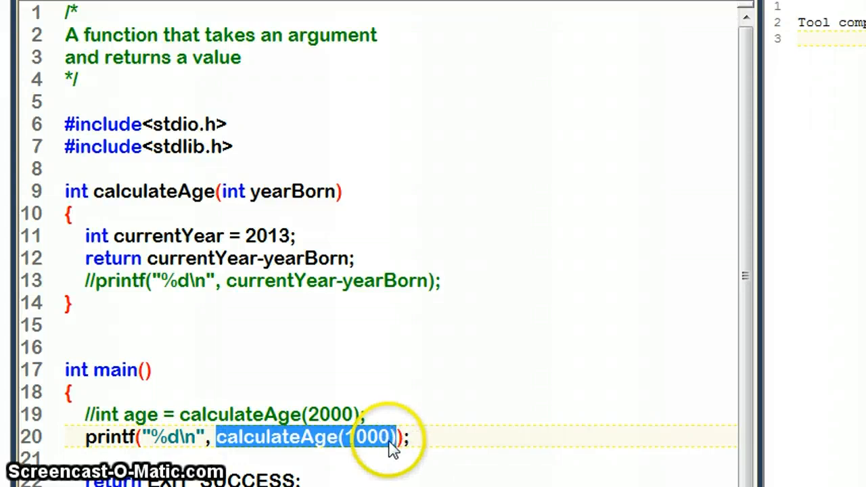
{"action": "mouse_move", "coordinate": [327, 445]}
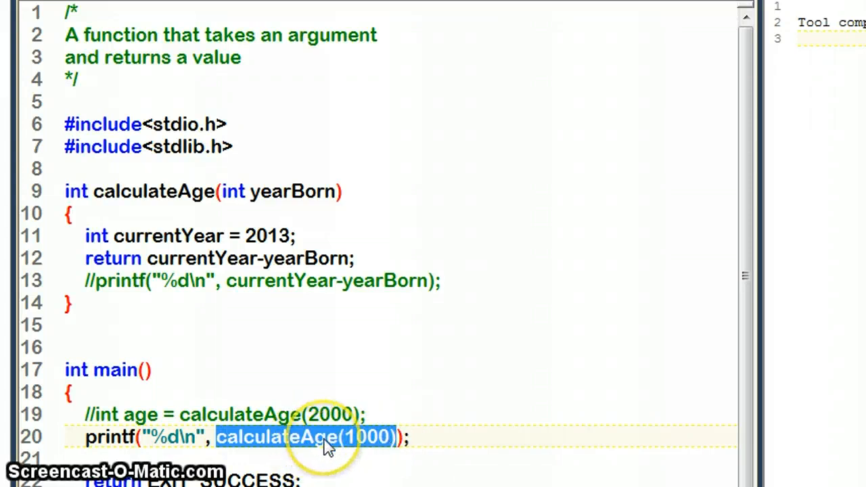
{"action": "mouse_move", "coordinate": [192, 331]}
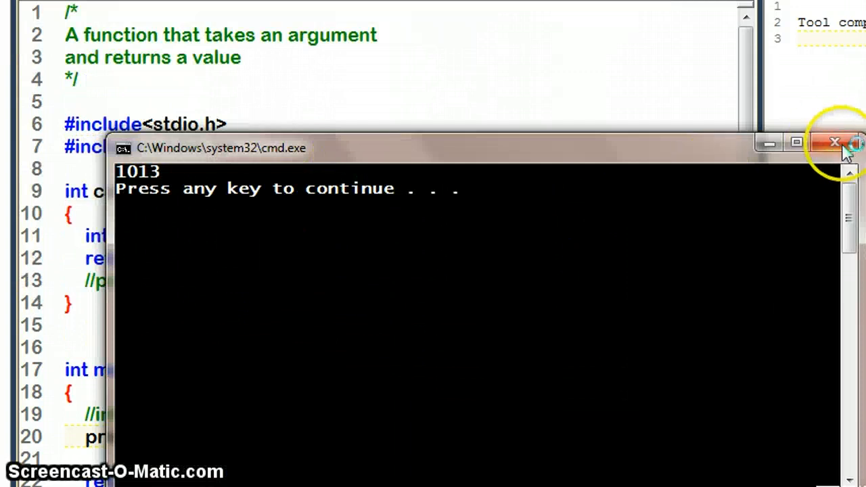
{"action": "left_click", "coordinate": [833, 142]}
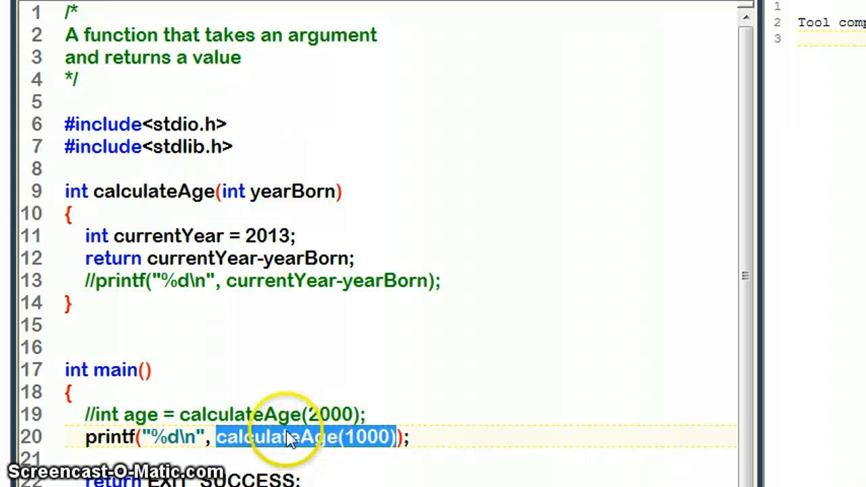
{"action": "mouse_move", "coordinate": [157, 322]}
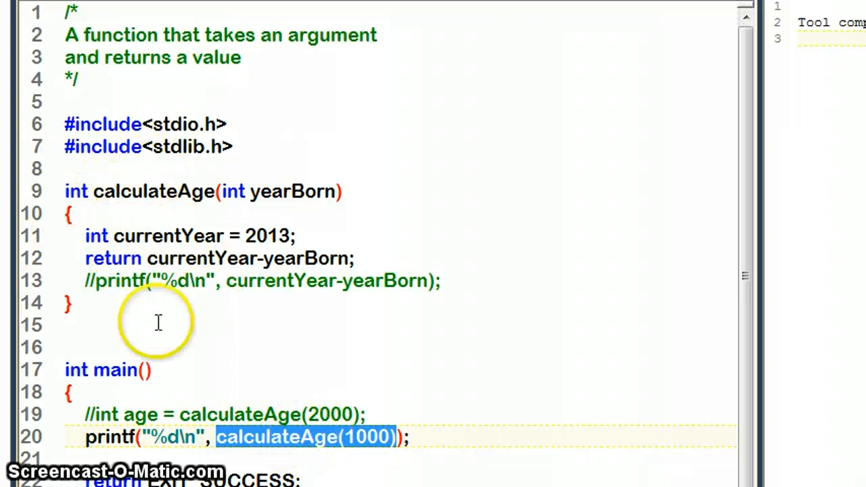
{"action": "mouse_move", "coordinate": [151, 206]}
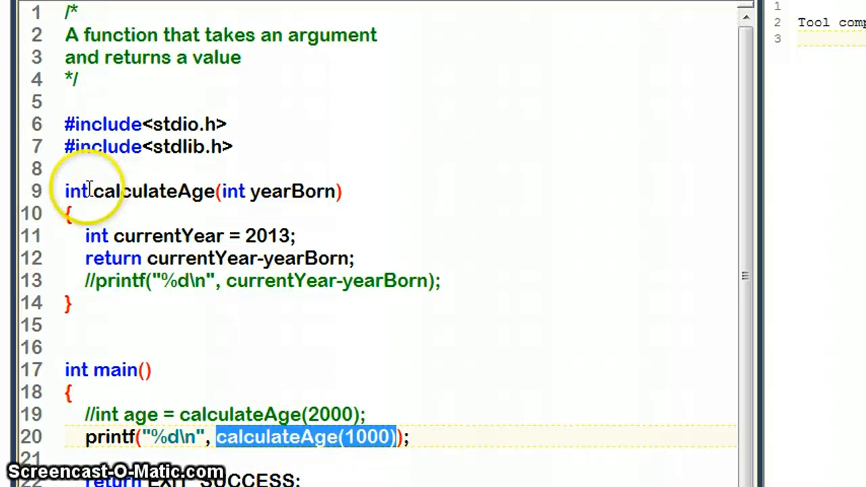
{"action": "double_click", "coordinate": [76, 192]}
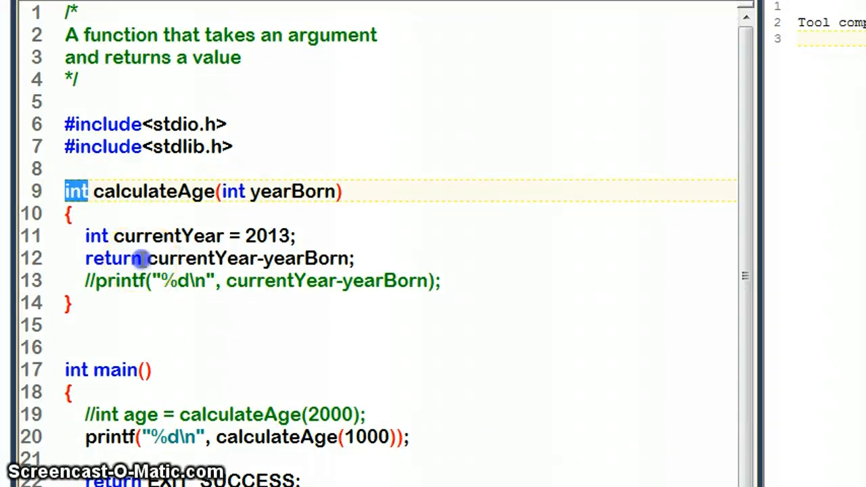
{"action": "double_click", "coordinate": [114, 258]}
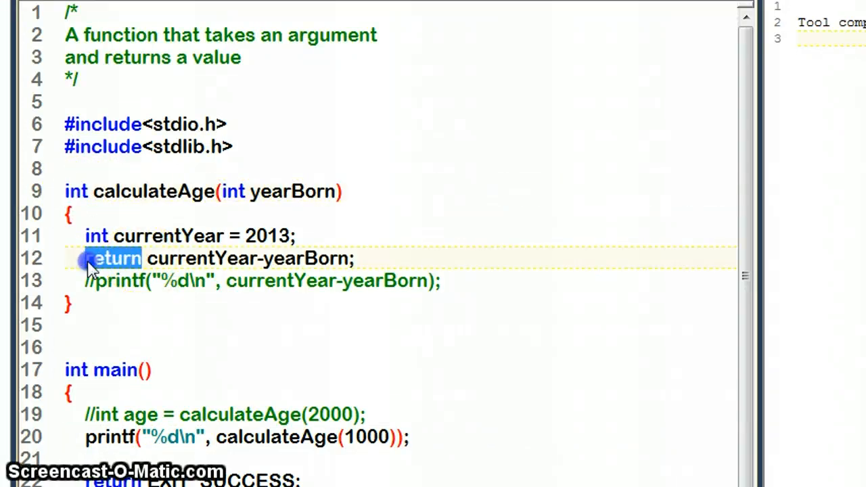